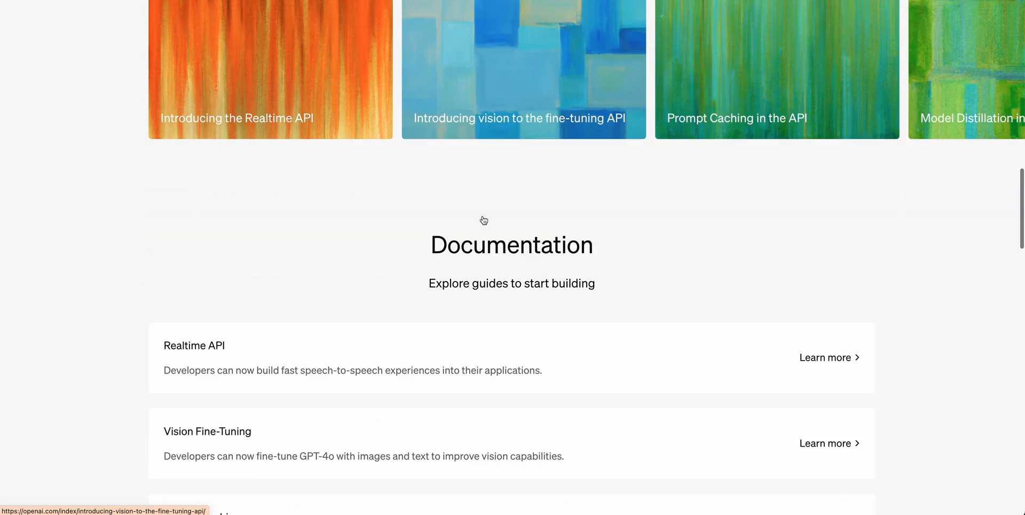
- Scroll the DevDay page down to the Documentation guides section
scroll("down", 3)
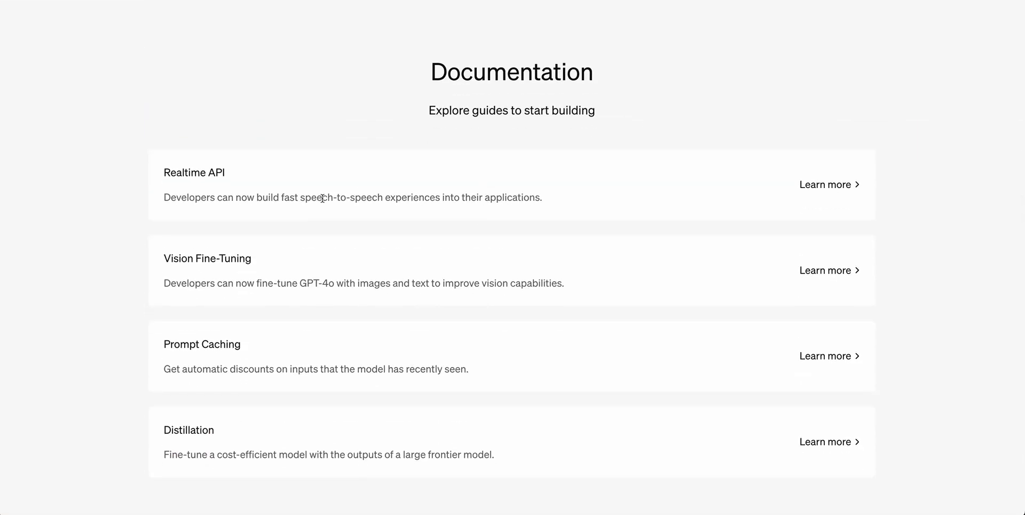
mouse_move(144, 260)
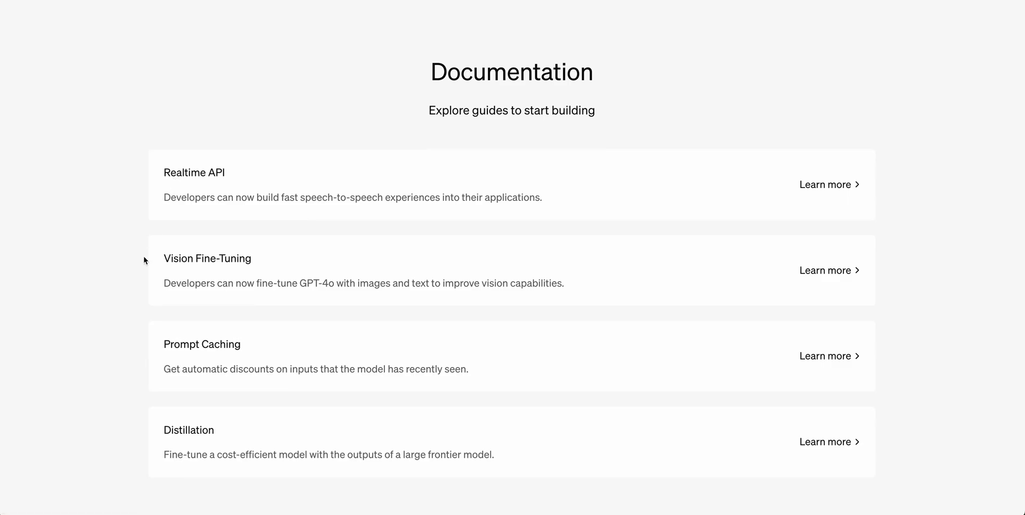
mouse_move(212, 322)
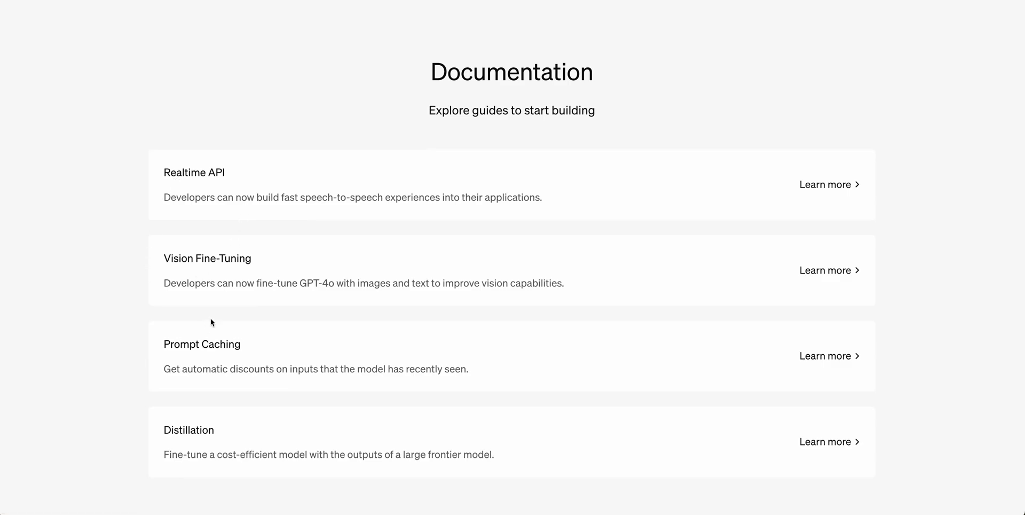
- Open 'Introducing the Realtime API' and read its introduction down to How it works
left_click(825, 184)
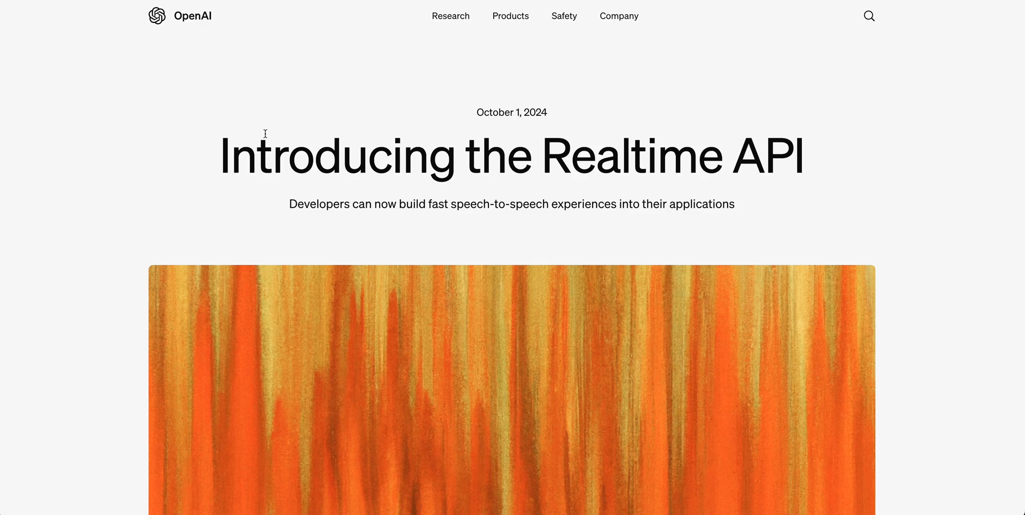
scroll("down", 3)
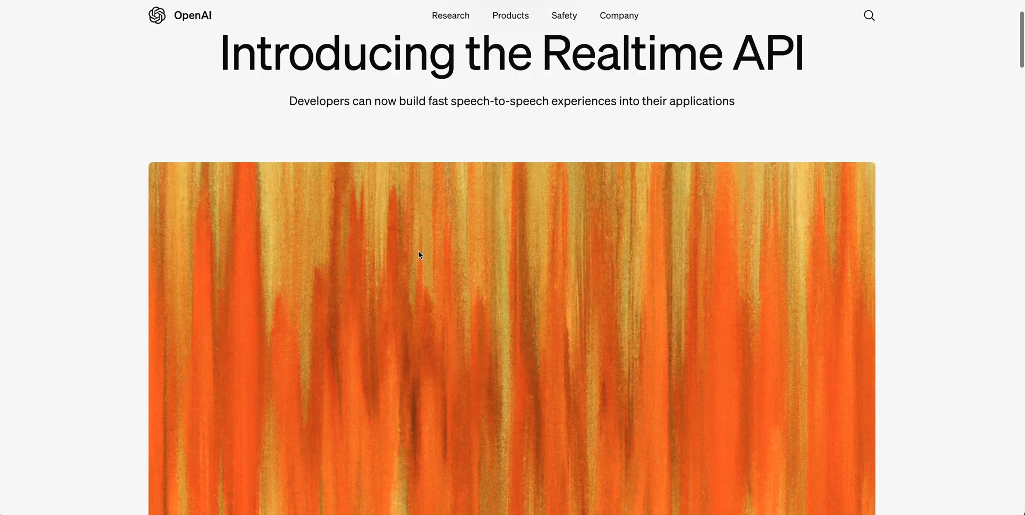
scroll("down", 3)
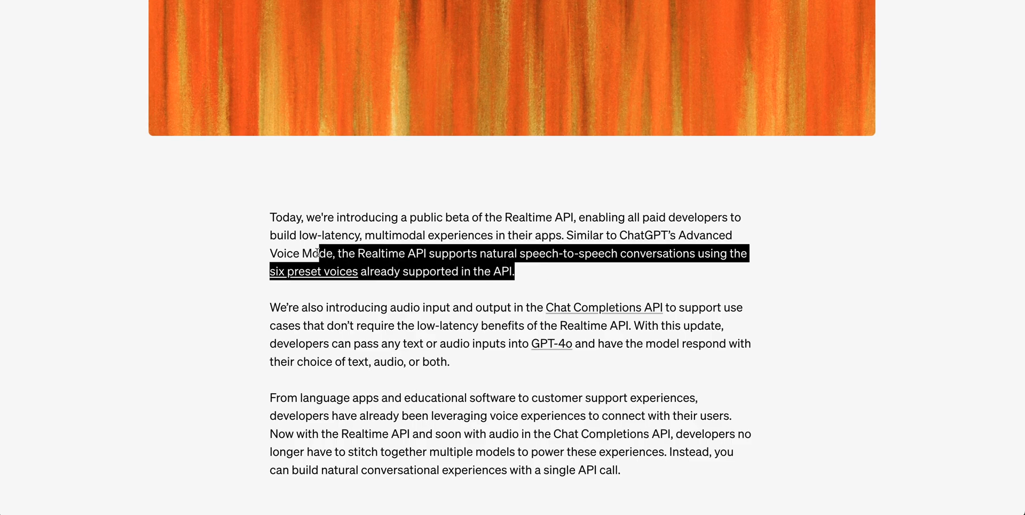
left_click(490, 267)
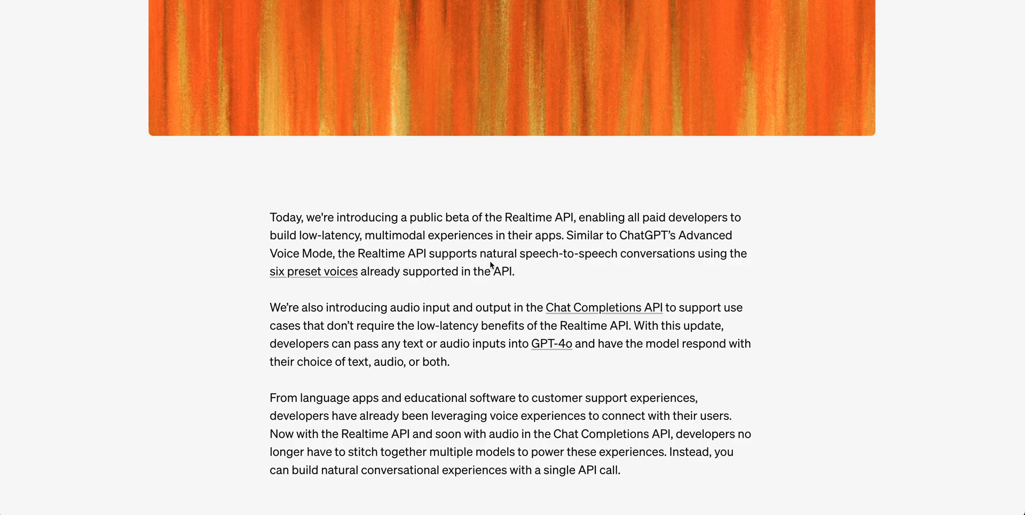
mouse_move(417, 305)
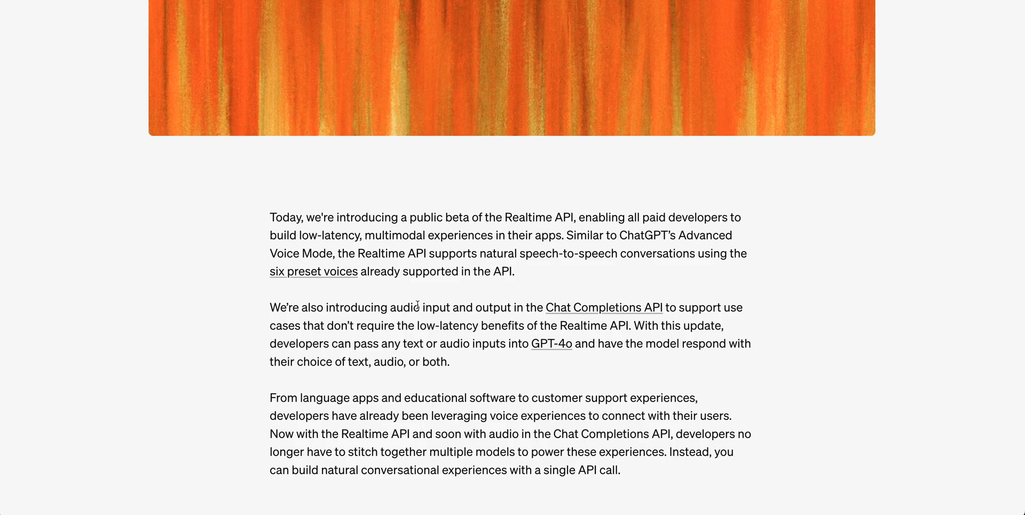
mouse_move(415, 309)
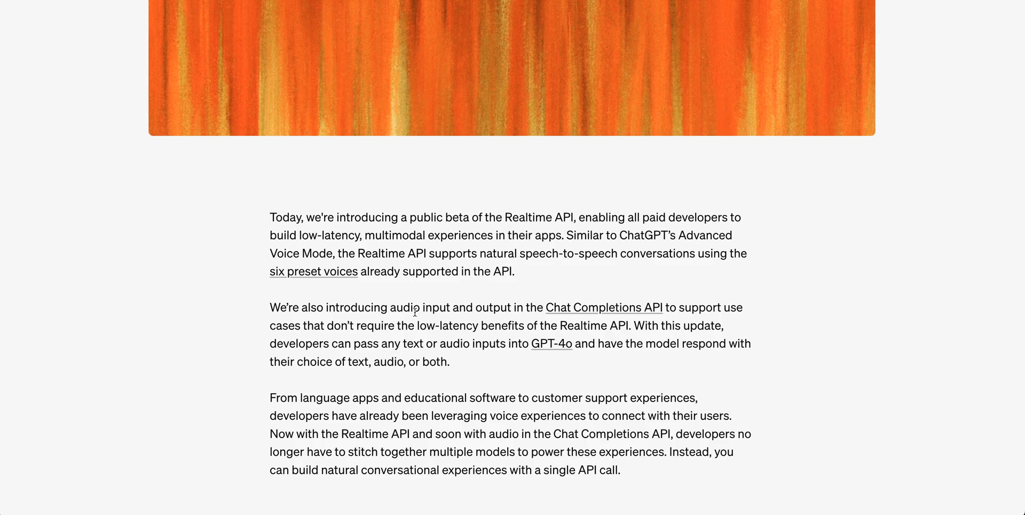
scroll("down", 3)
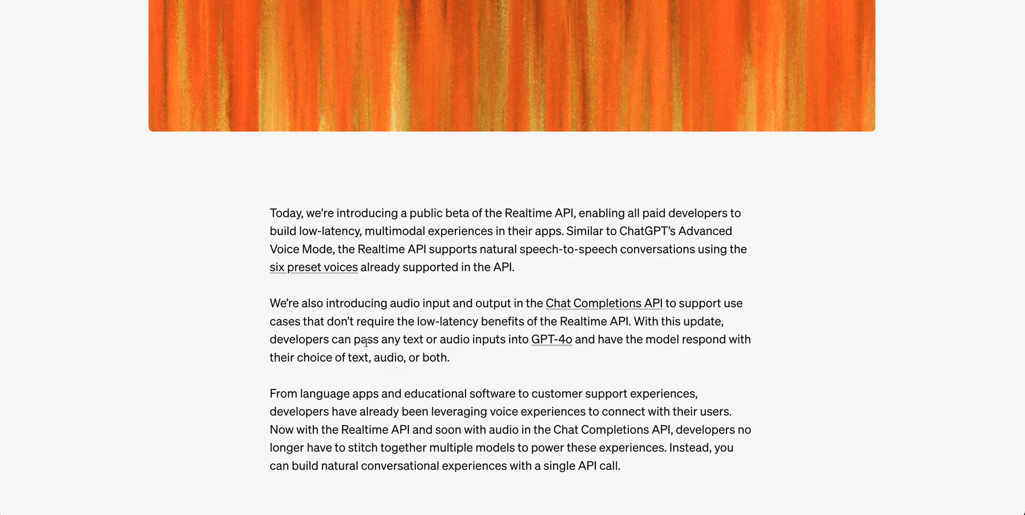
double_click(453, 339)
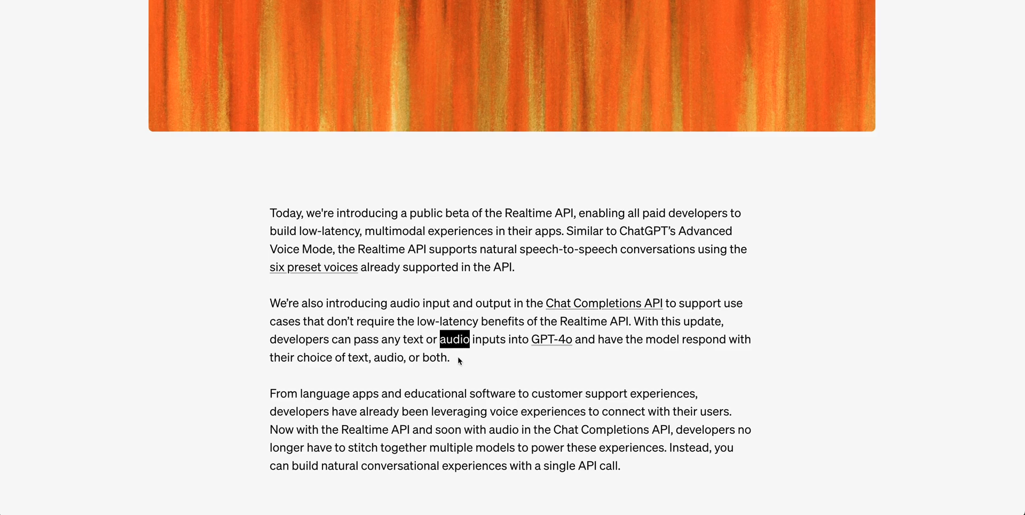
scroll("down", 3)
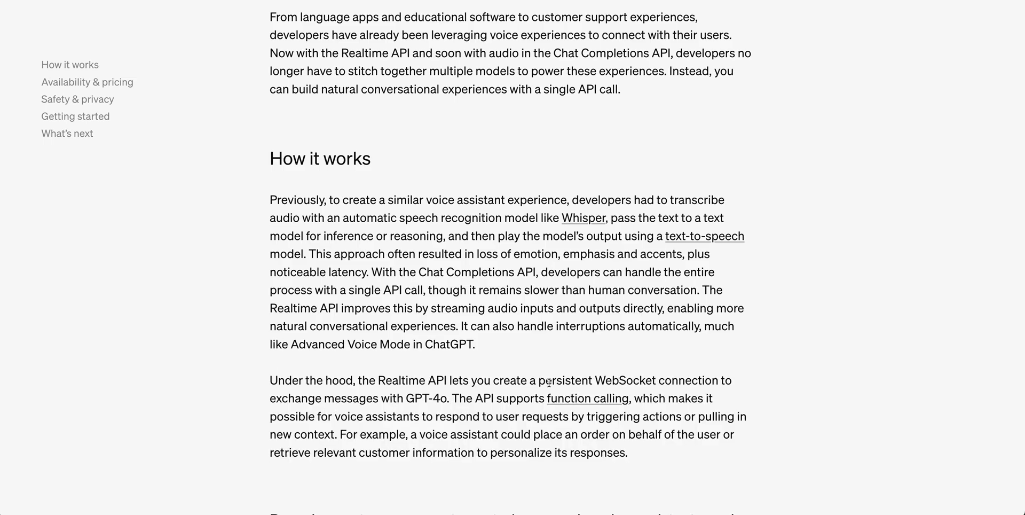
- Read the How it works section on audio streaming, WebSockets and function calling
double_click(688, 381)
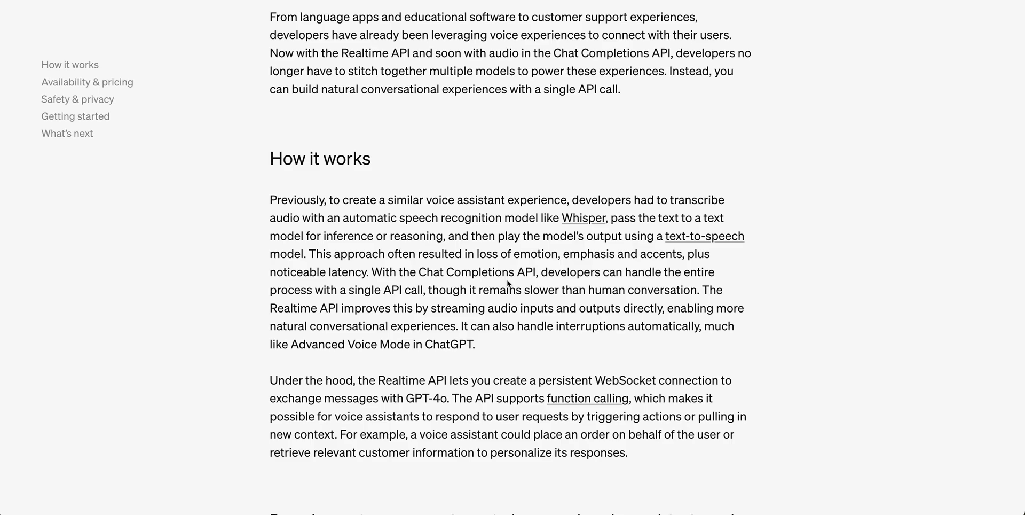
mouse_move(399, 409)
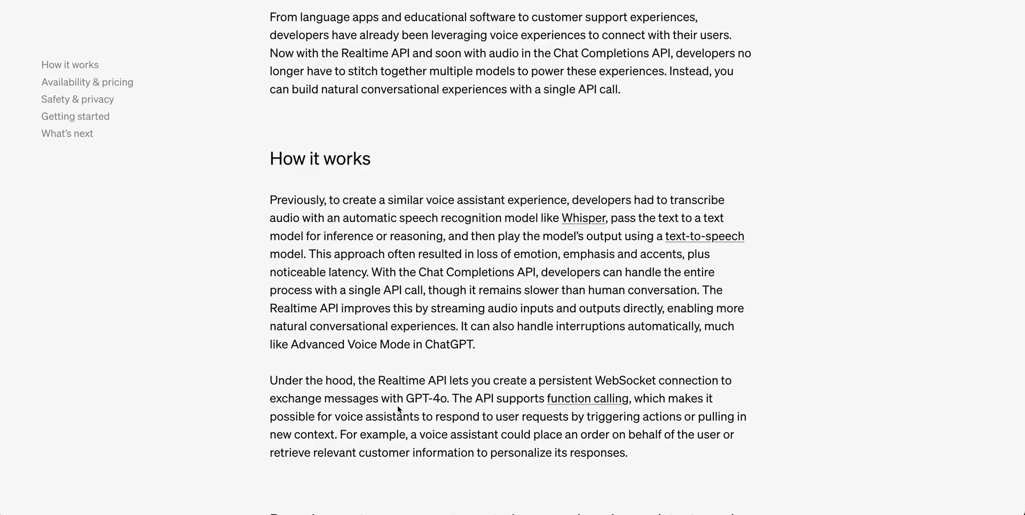
mouse_move(413, 451)
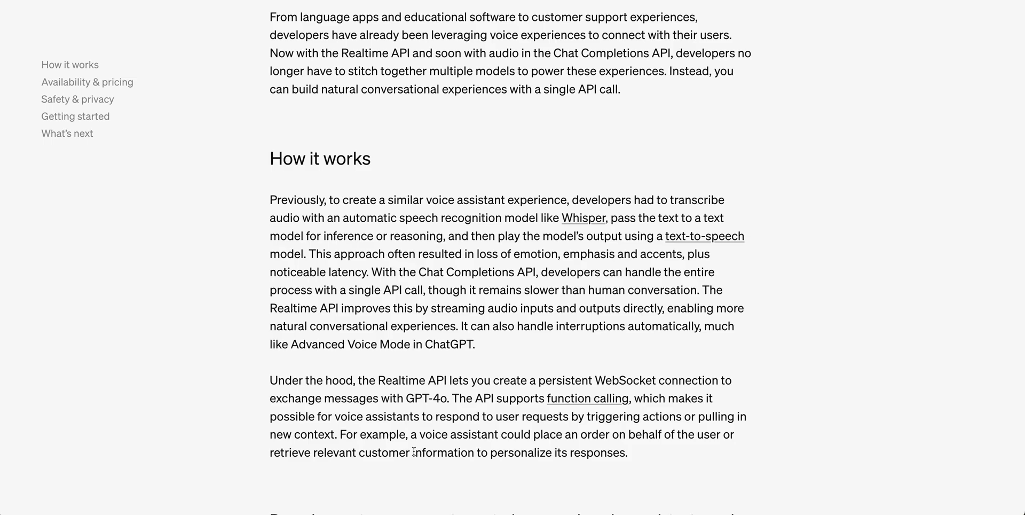
mouse_move(413, 451)
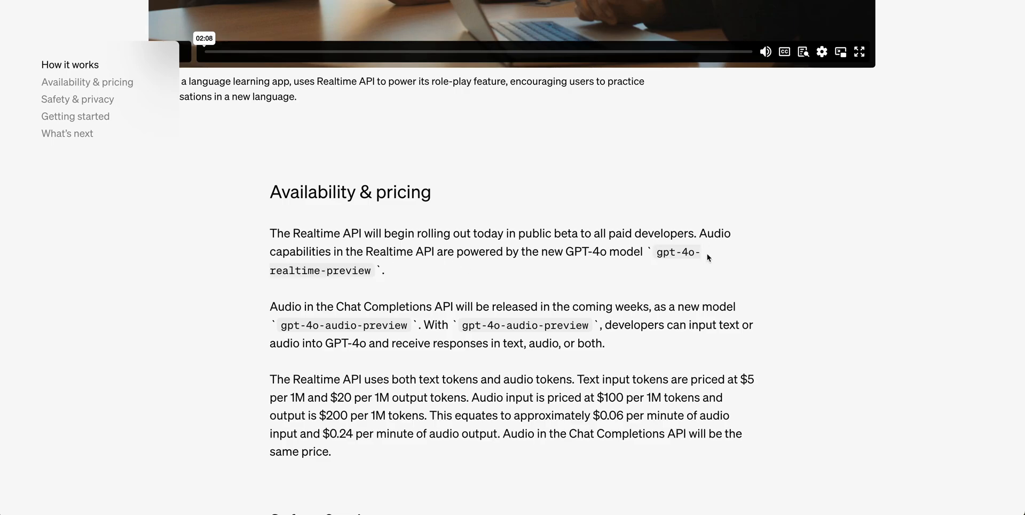
mouse_move(371, 281)
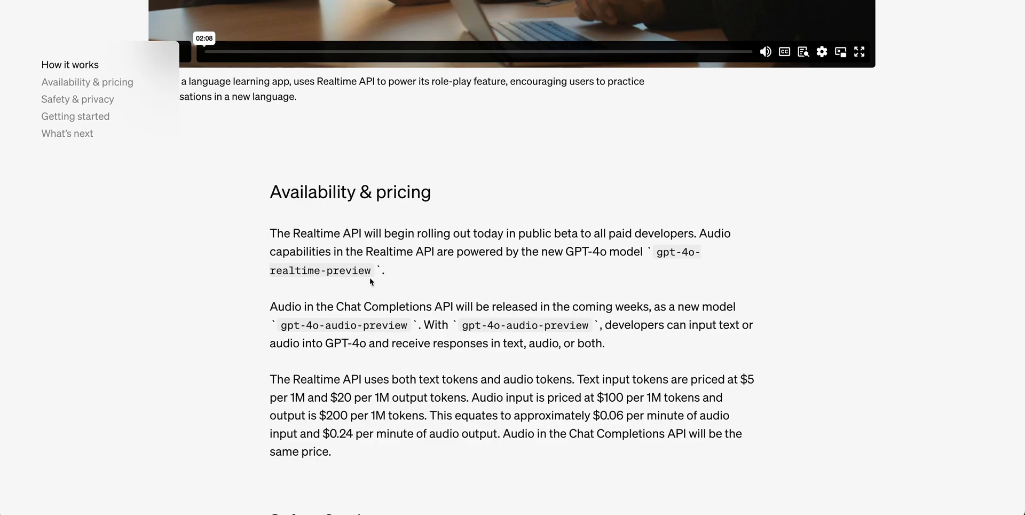
mouse_move(436, 359)
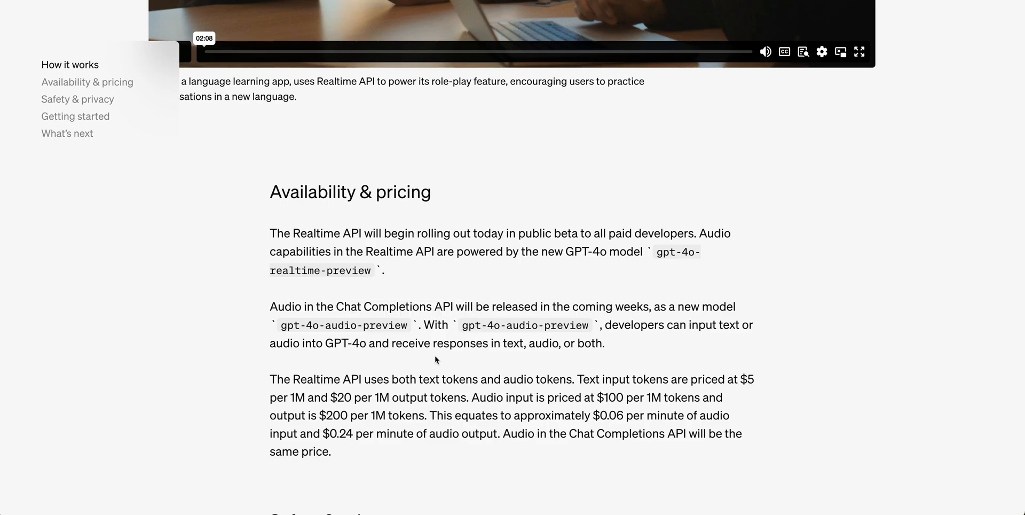
- Select the gpt-4o-audio-preview model name in the Availability & pricing section
double_click(343, 325)
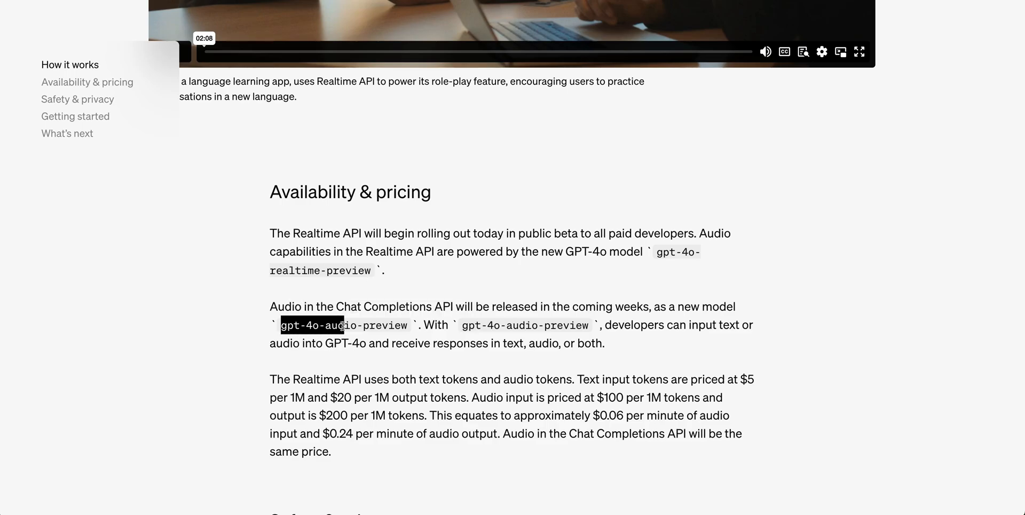
left_click(424, 363)
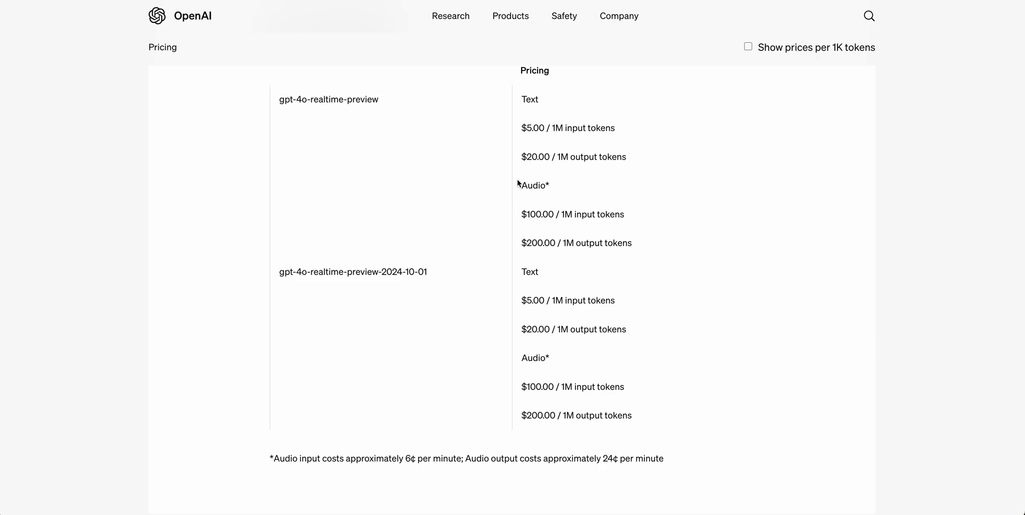
mouse_move(620, 174)
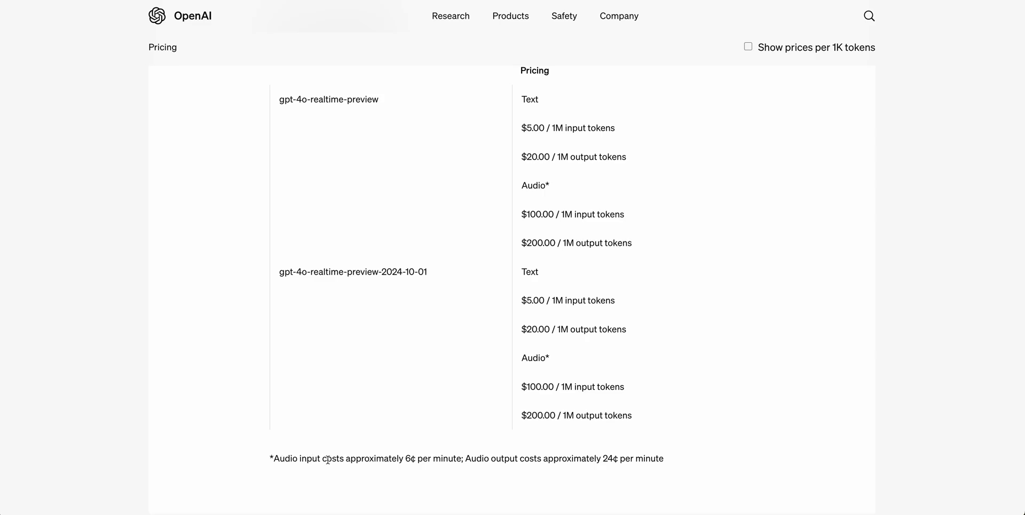
mouse_move(406, 475)
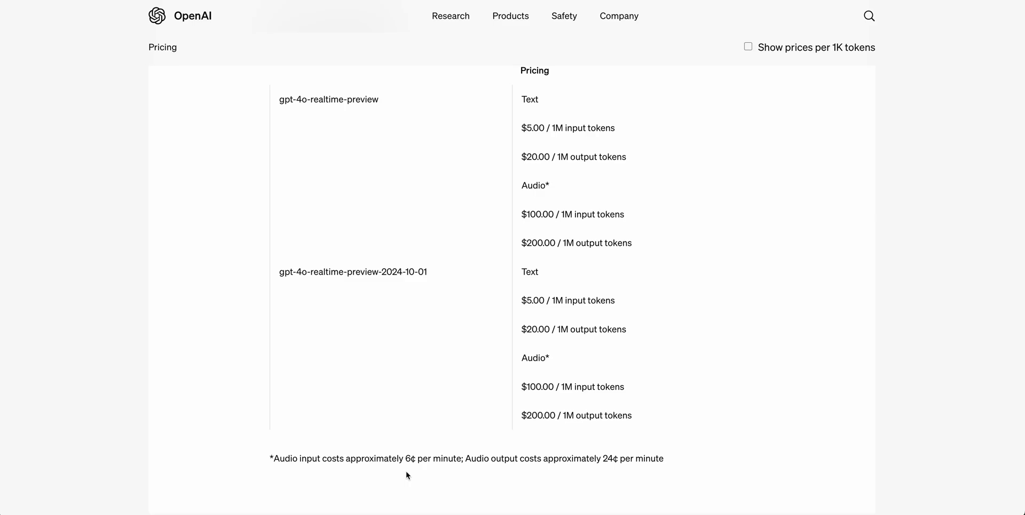
- Review the per-minute audio pricing note, then go to the vision fine-tuning article
double_click(447, 457)
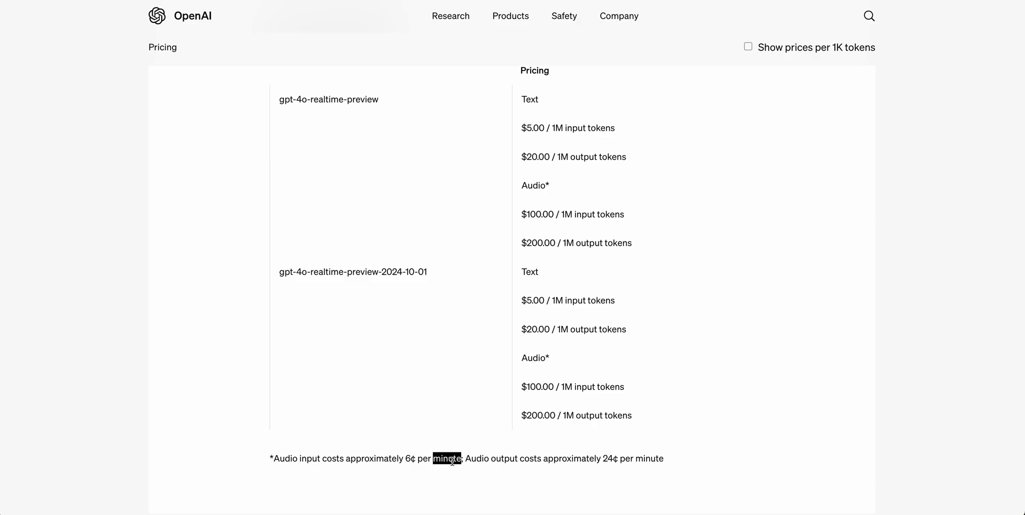
left_click(490, 478)
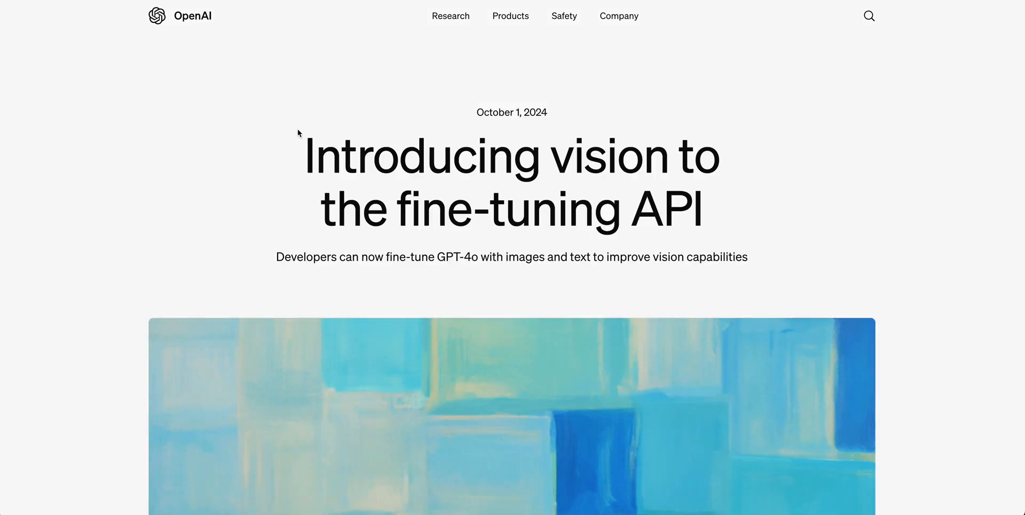
- Skim the vision fine-tuning Automat example and go to 'Prompt Caching in the API'
scroll("down", 3)
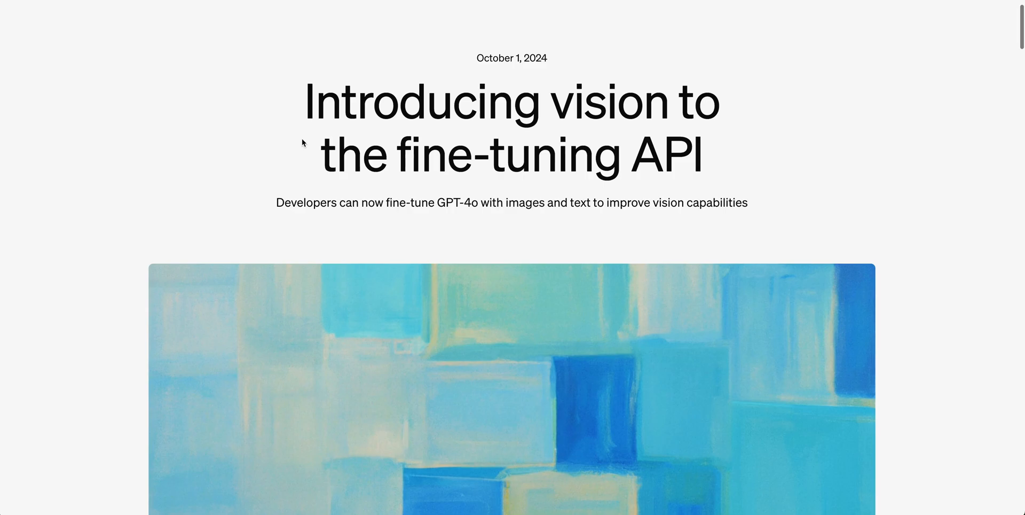
scroll("down", 3)
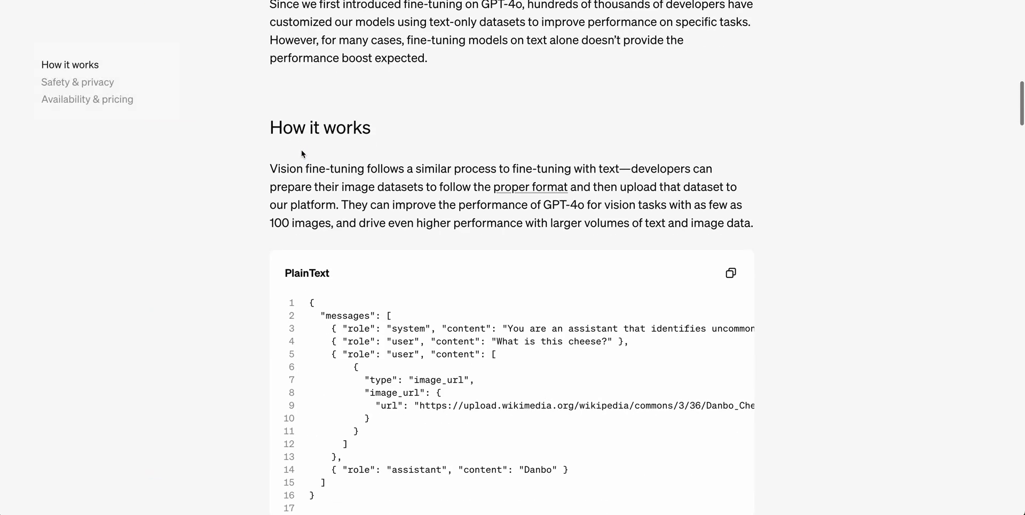
scroll("down", 3)
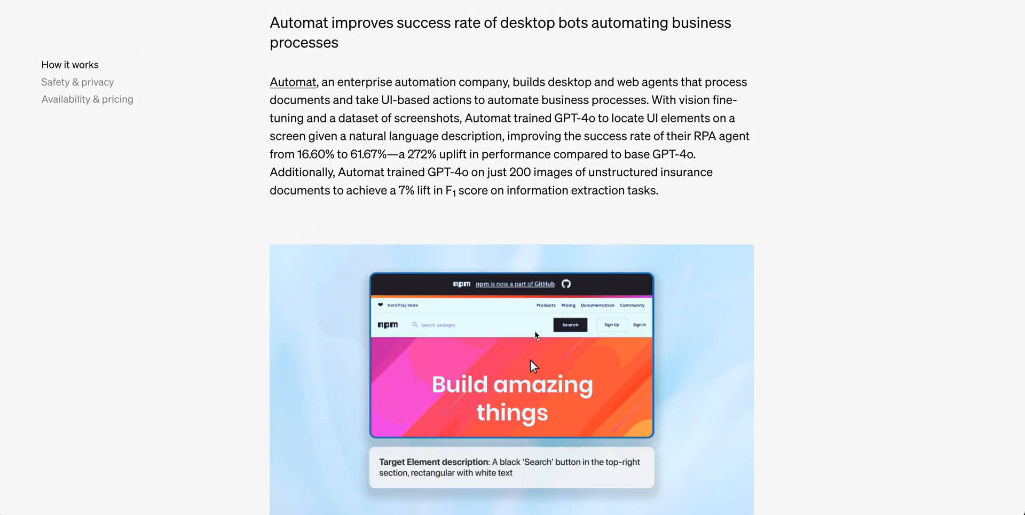
left_click(570, 325)
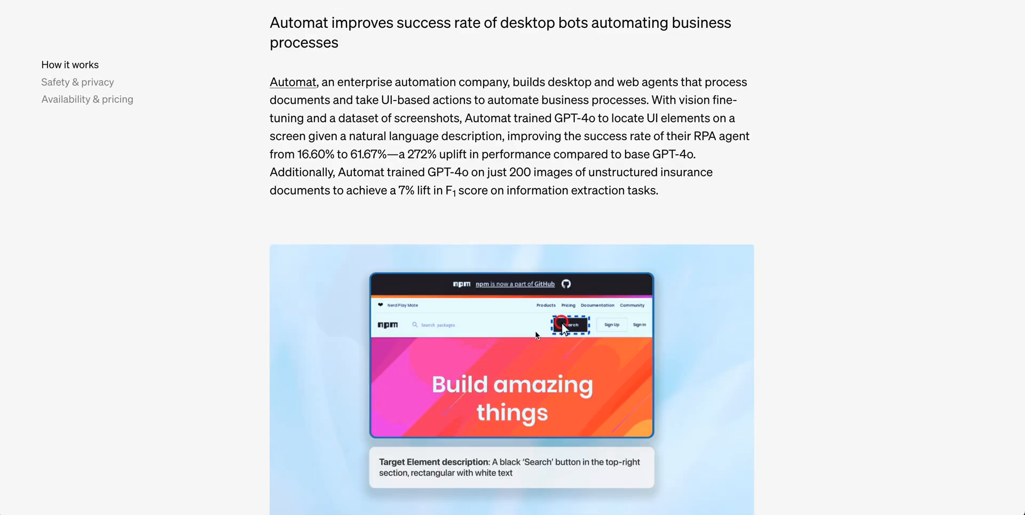
left_click(569, 325)
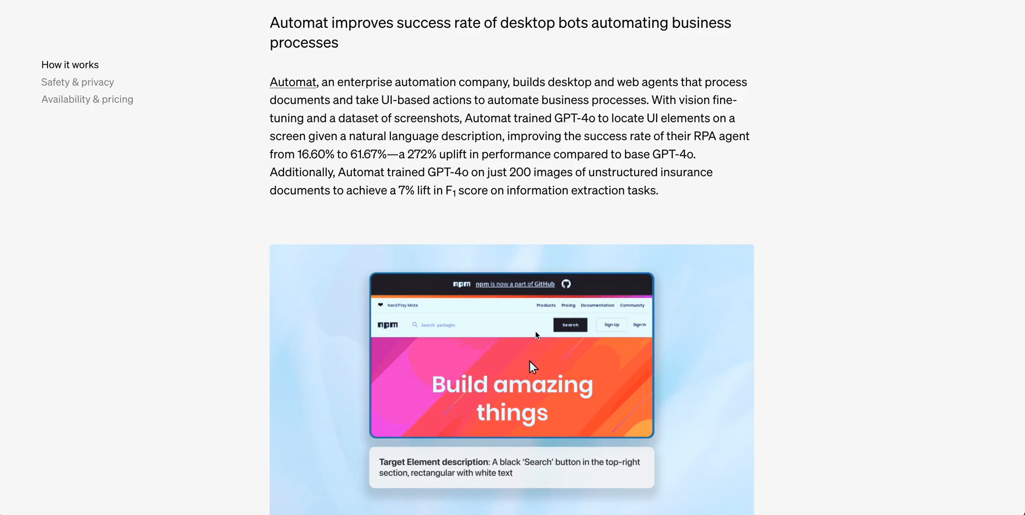
left_click(570, 325)
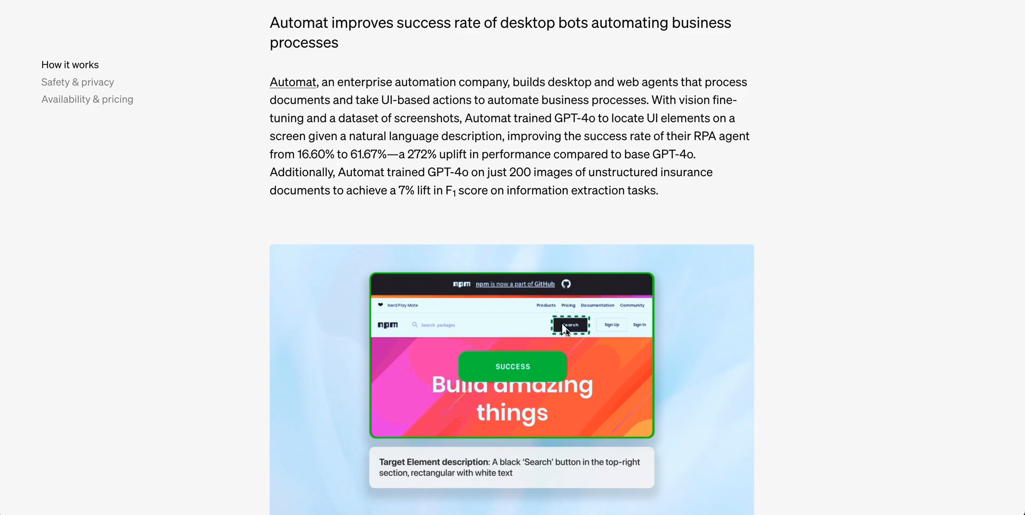
scroll("down", 3)
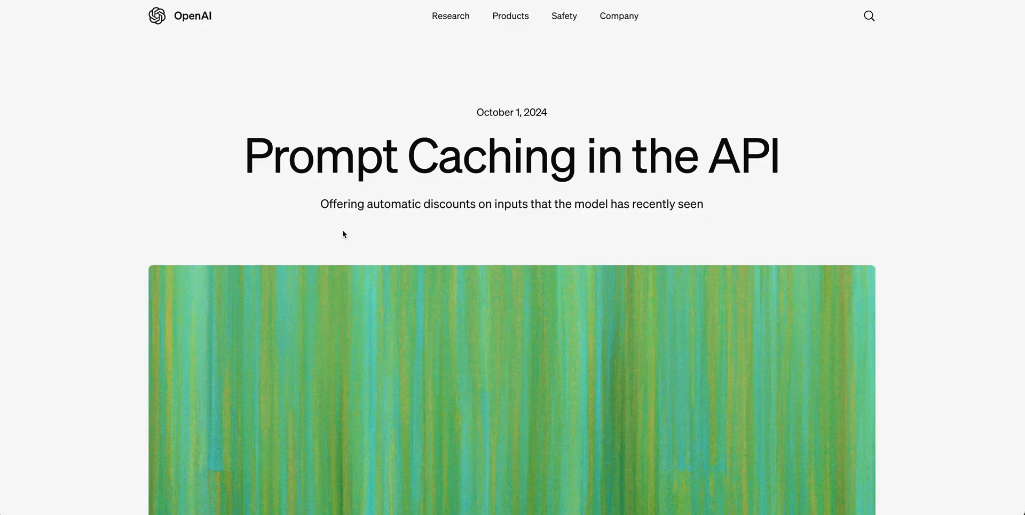
- Scroll the Prompt Caching article to the GPT-4o, GPT-4o mini and o1 pricing table
scroll("down", 3)
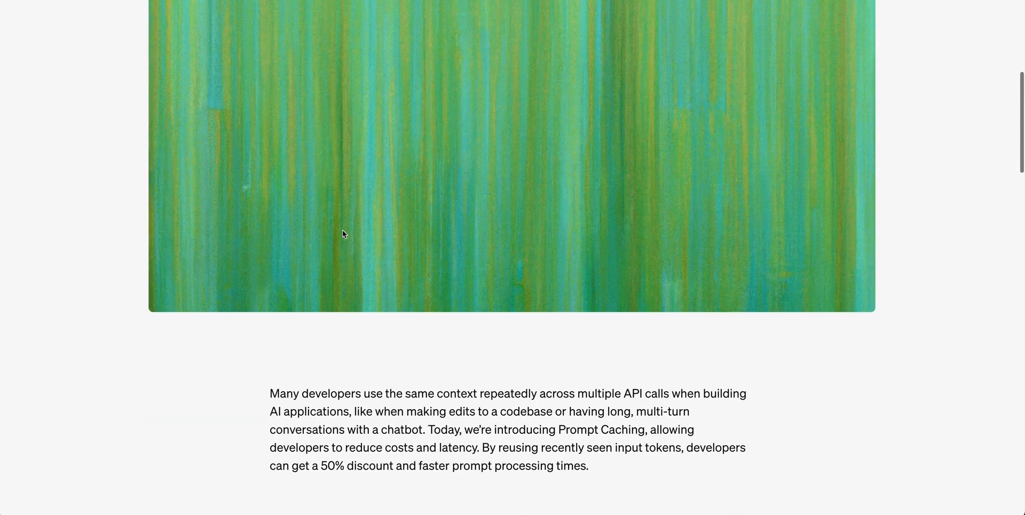
scroll("down", 3)
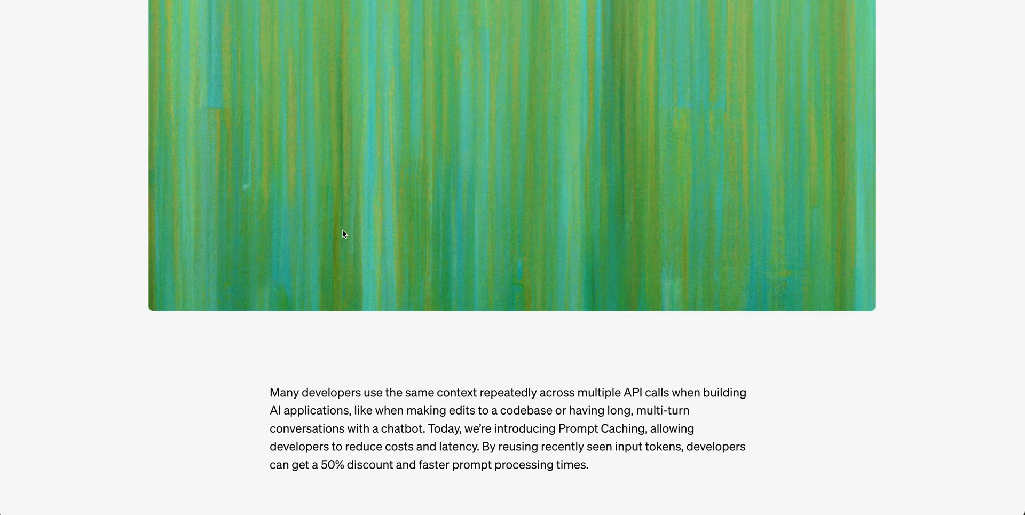
scroll("down", 3)
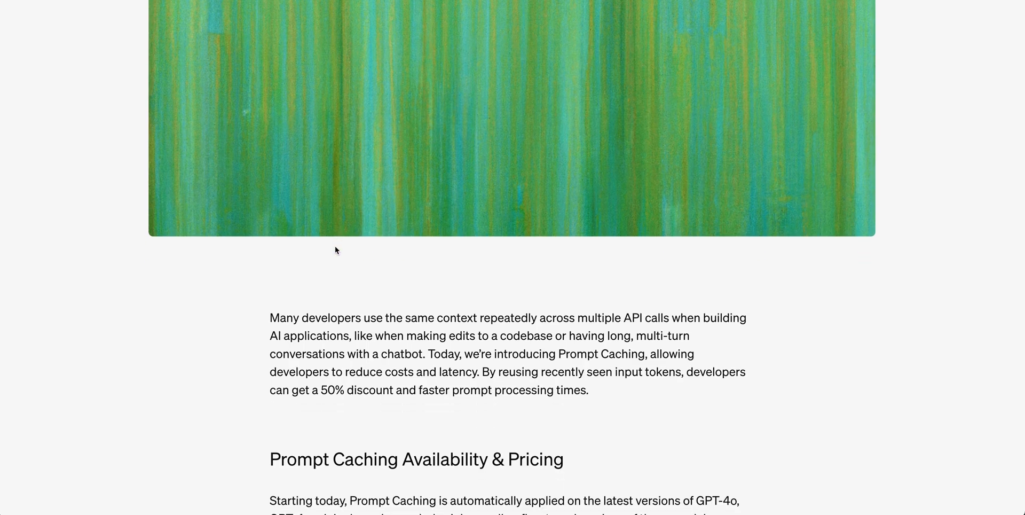
scroll("down", 3)
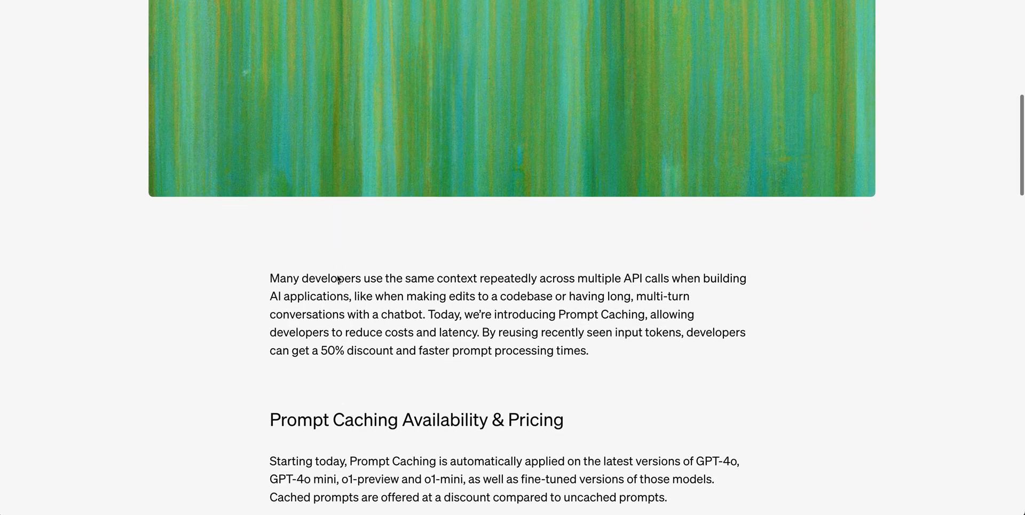
scroll("down", 3)
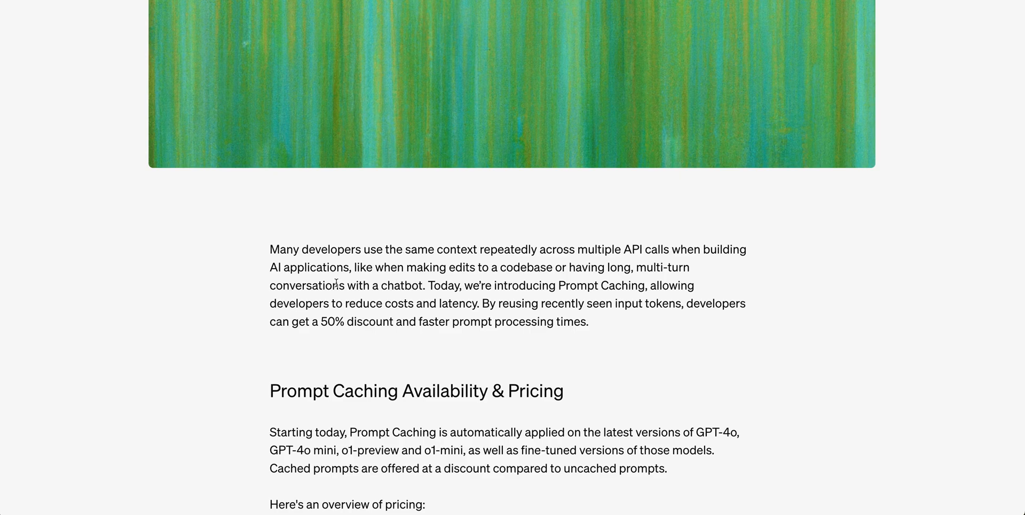
scroll("down", 3)
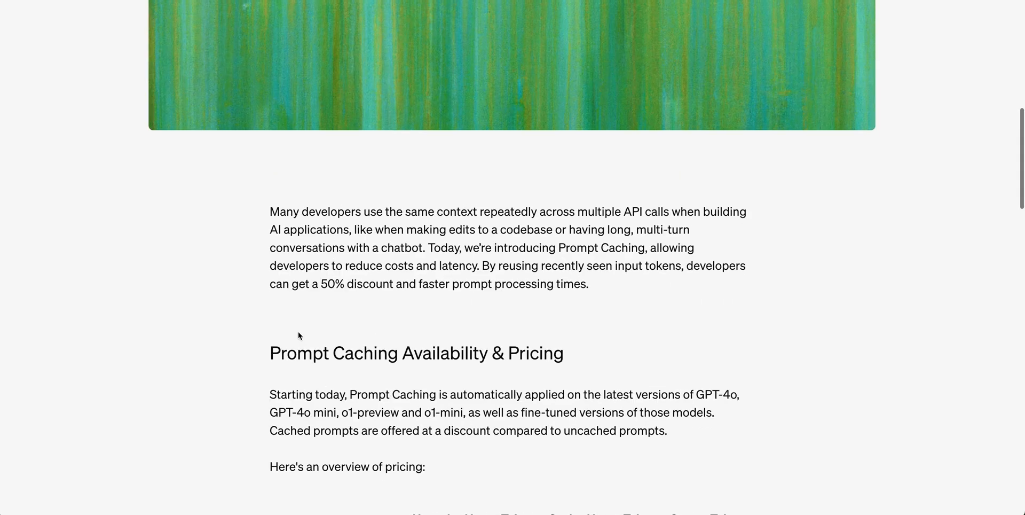
scroll("down", 3)
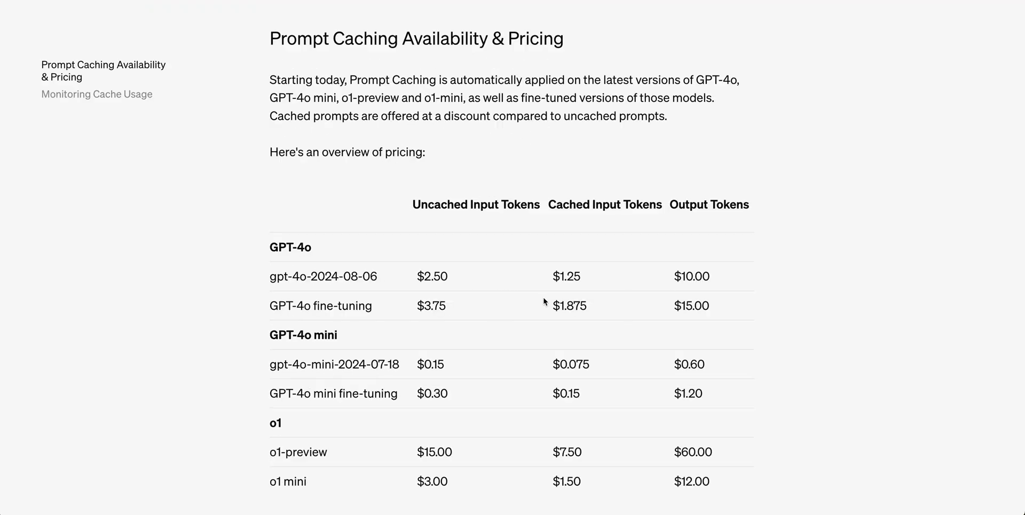
mouse_move(420, 271)
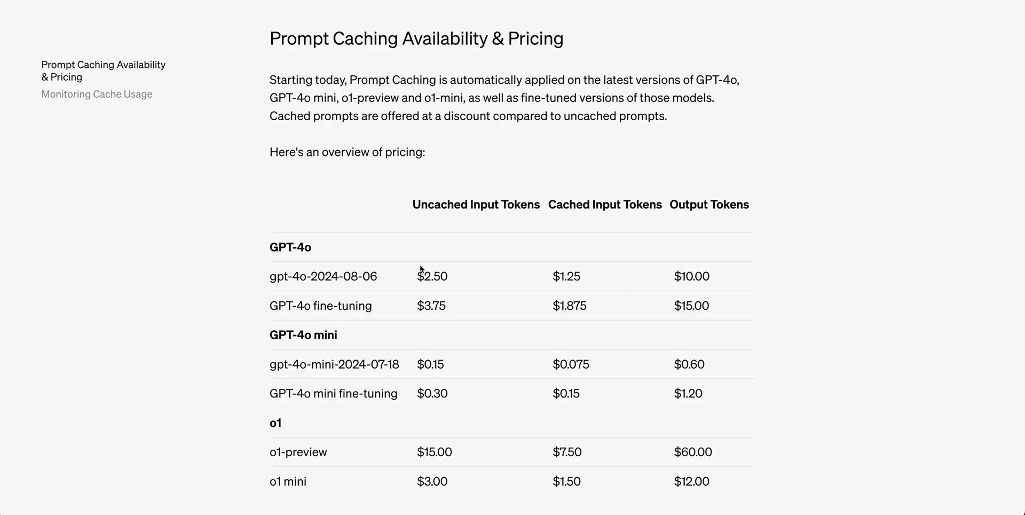
mouse_move(445, 489)
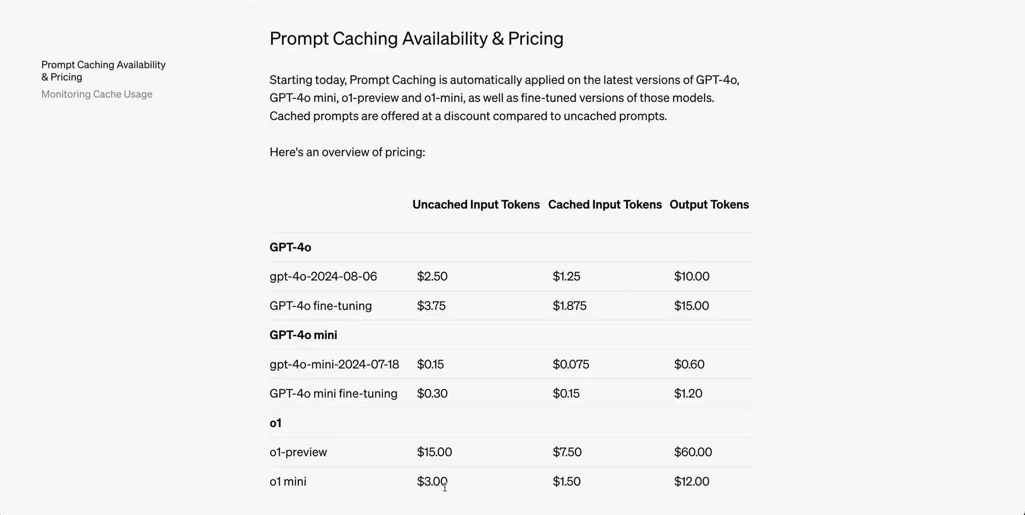
mouse_move(550, 451)
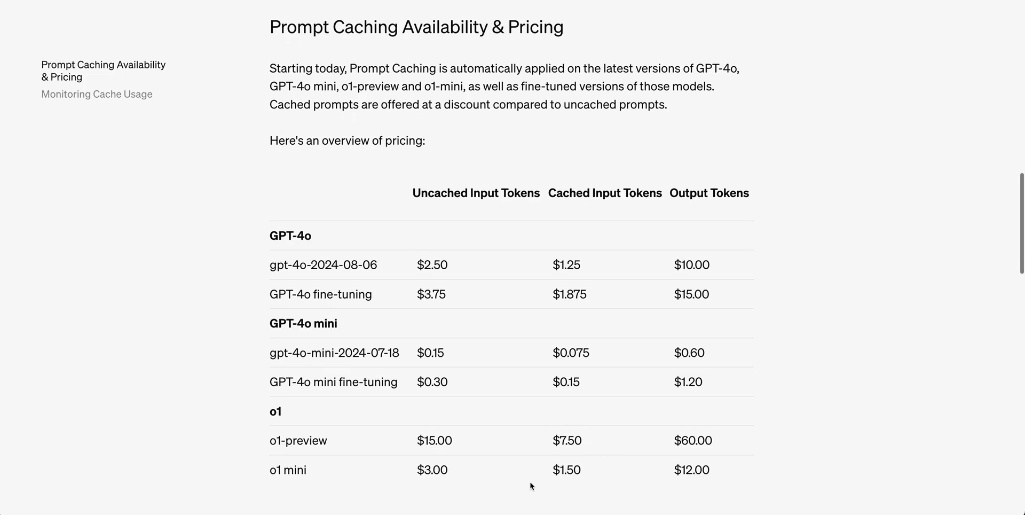
scroll("down", 3)
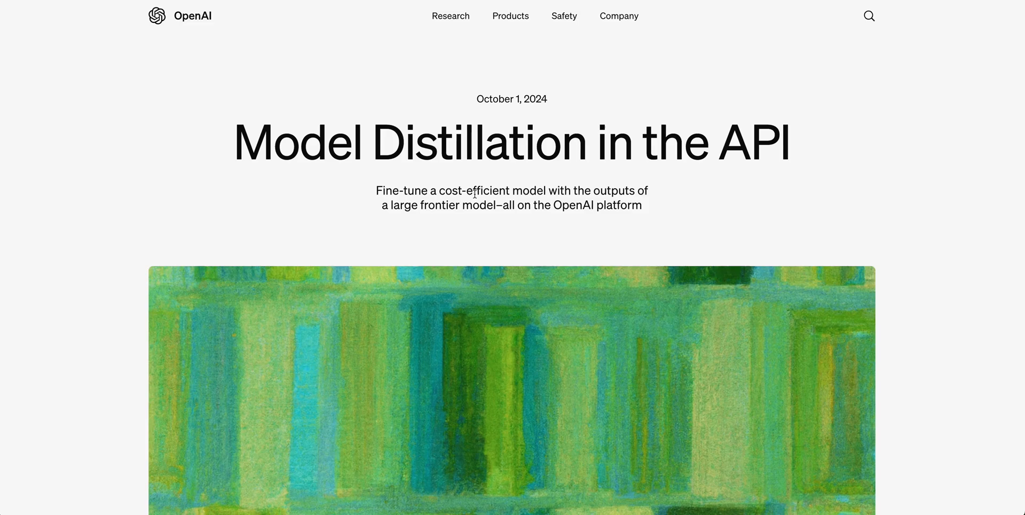
mouse_move(794, 175)
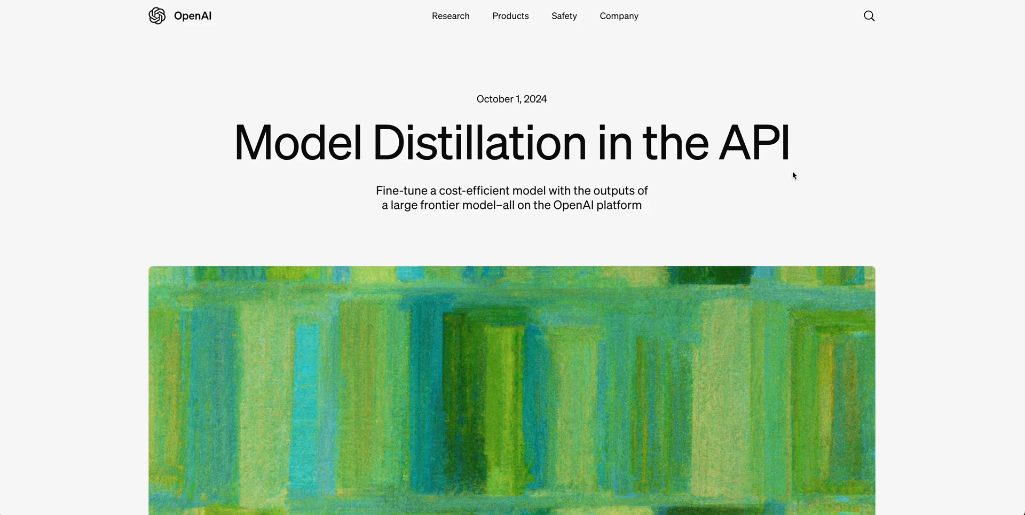
mouse_move(428, 240)
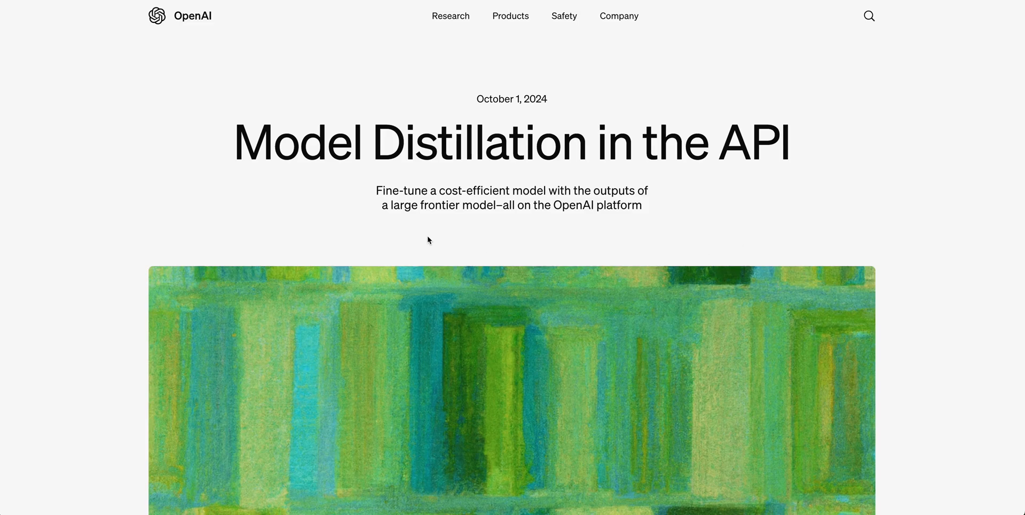
- Read the Model Distillation introduction and Stored Completions section, then reach the realtime-console repo
scroll("down", 3)
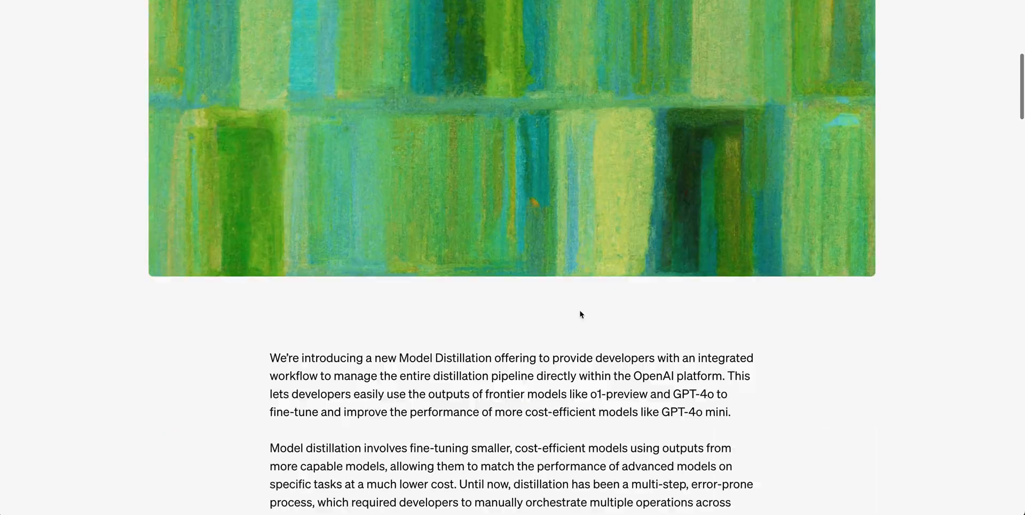
scroll("down", 3)
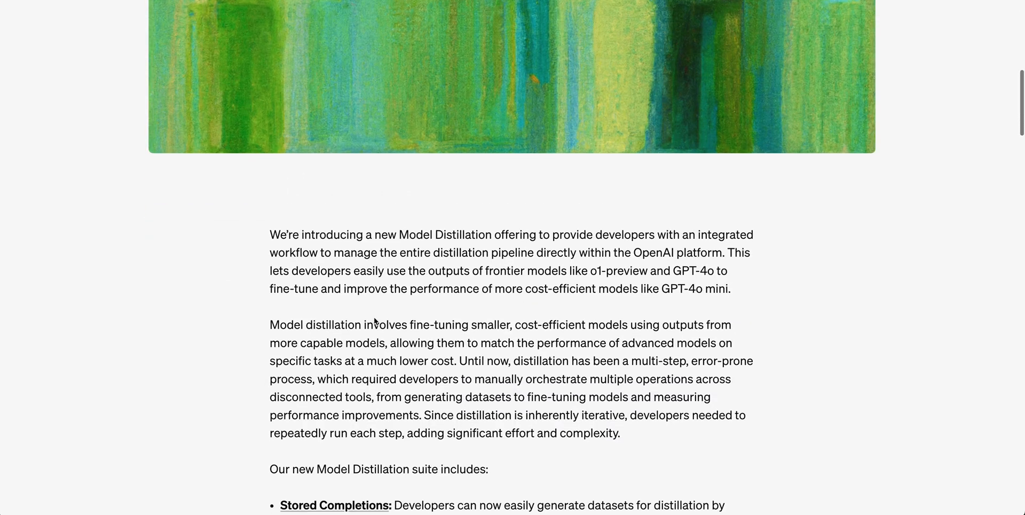
scroll("down", 3)
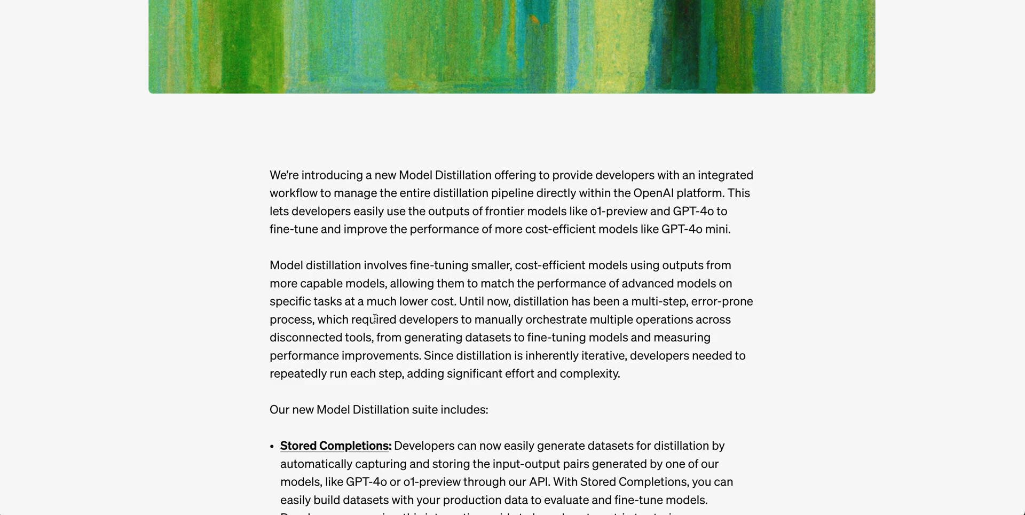
scroll("down", 3)
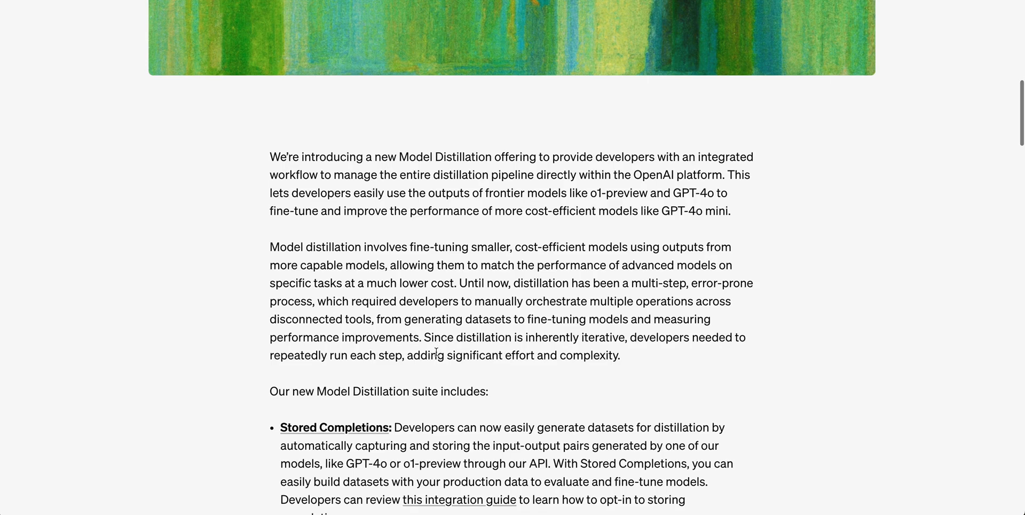
scroll("down", 3)
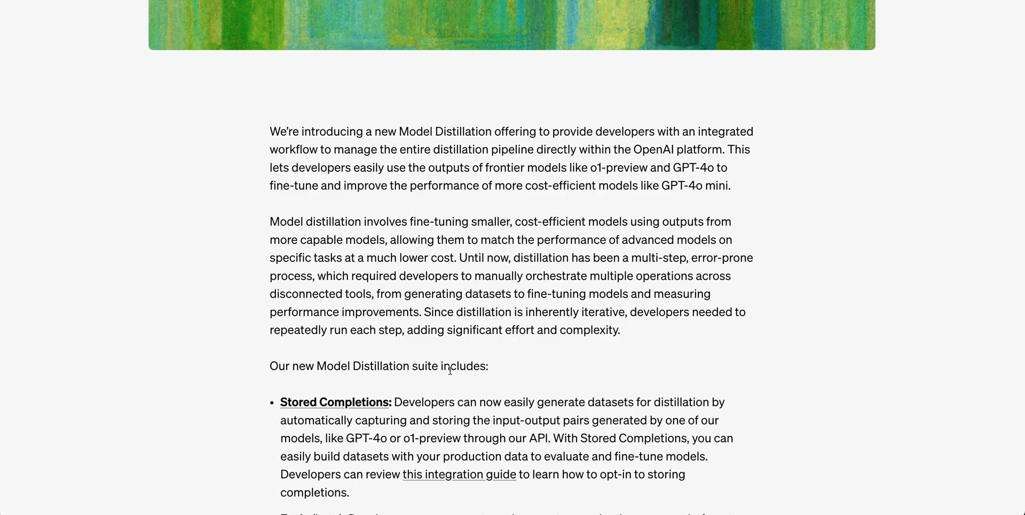
mouse_move(449, 370)
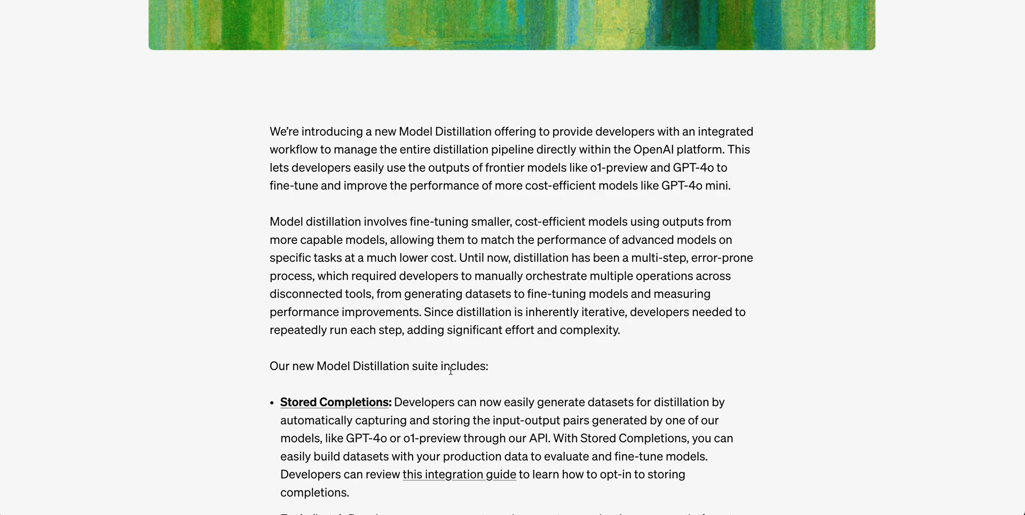
scroll("down", 3)
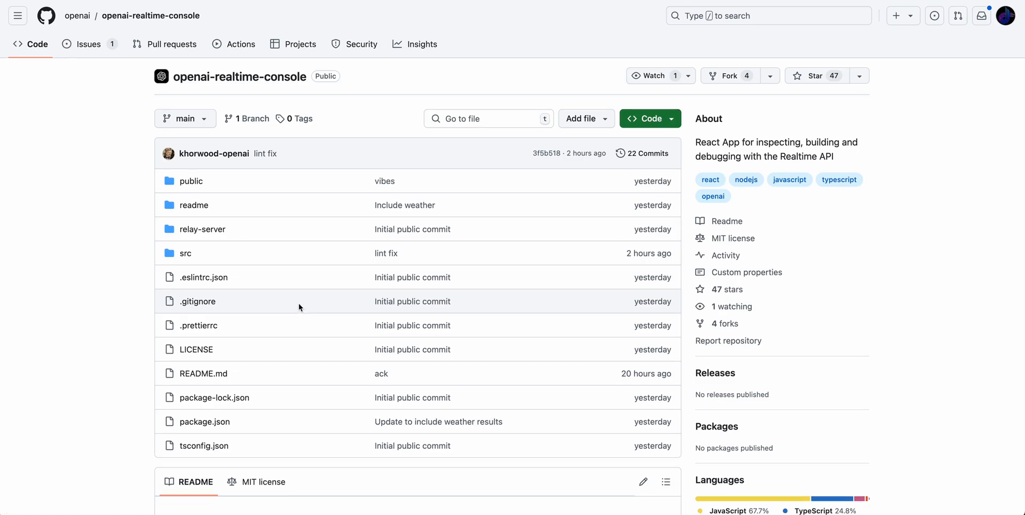
- Scroll the openai-realtime-console page down to the README and demo screenshot
scroll("down", 3)
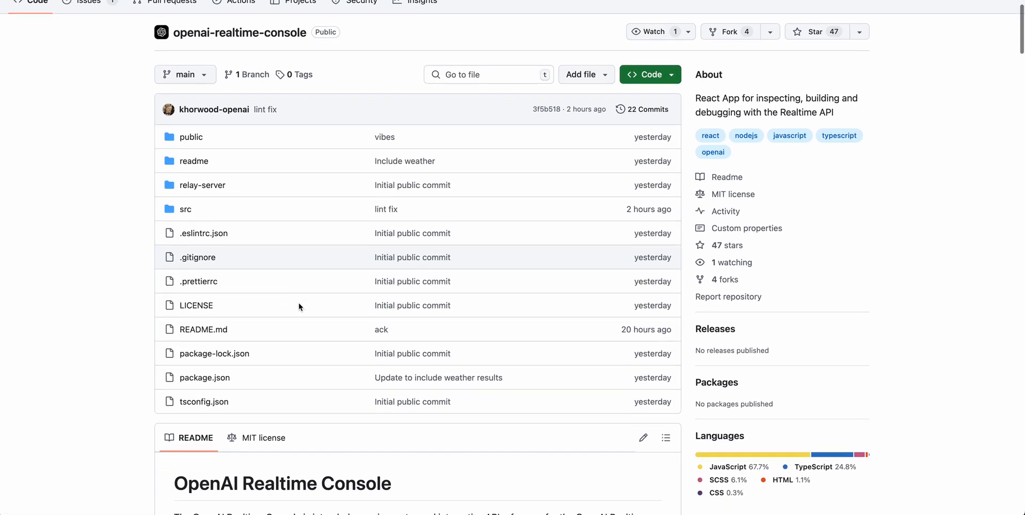
scroll("down", 3)
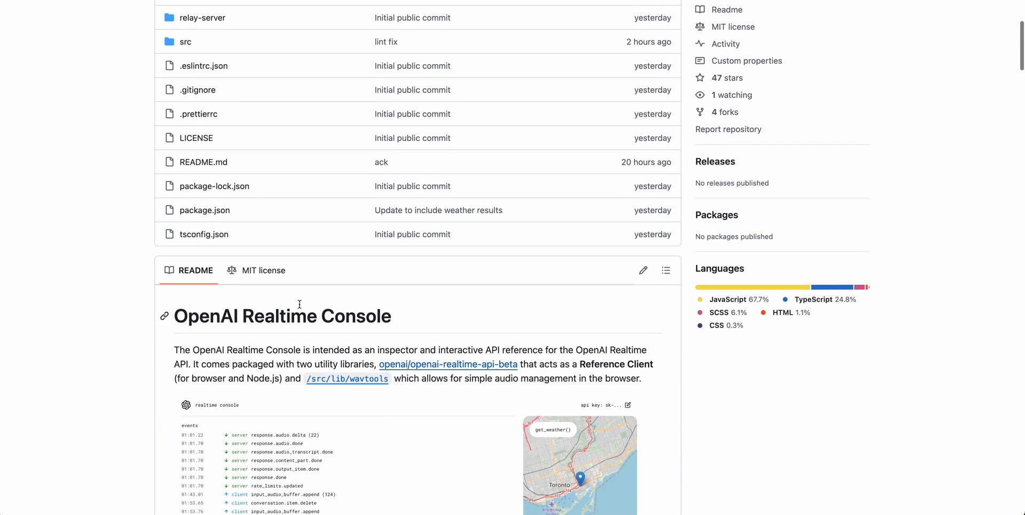
scroll("down", 3)
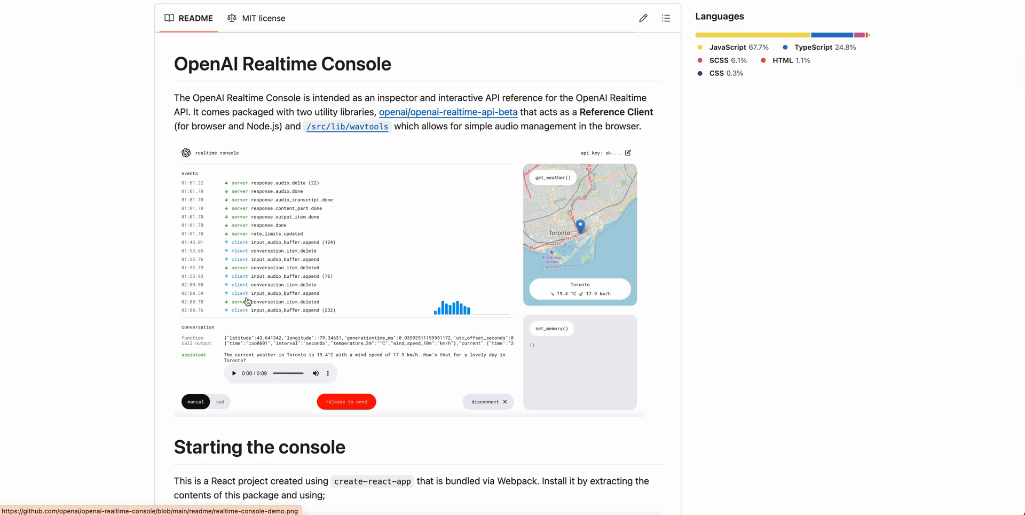
mouse_move(230, 339)
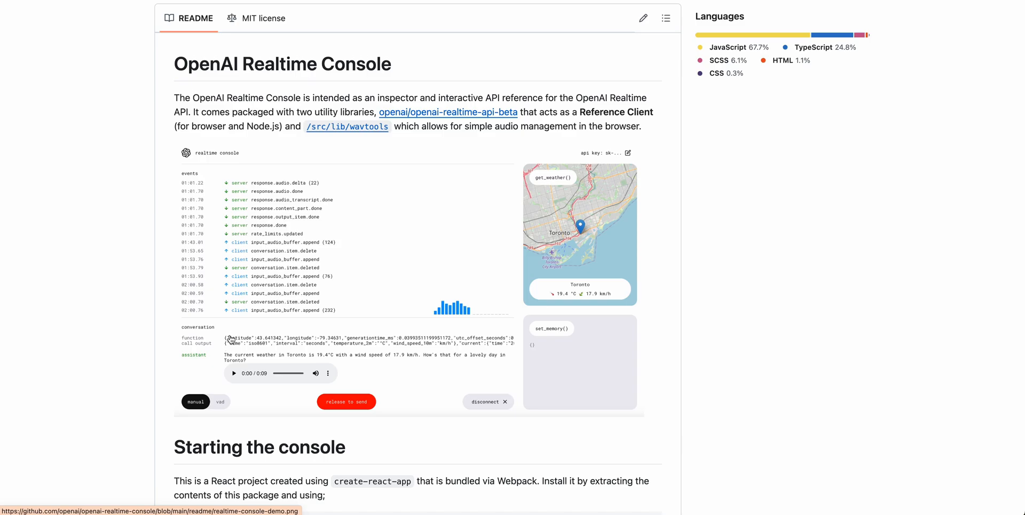
mouse_move(293, 376)
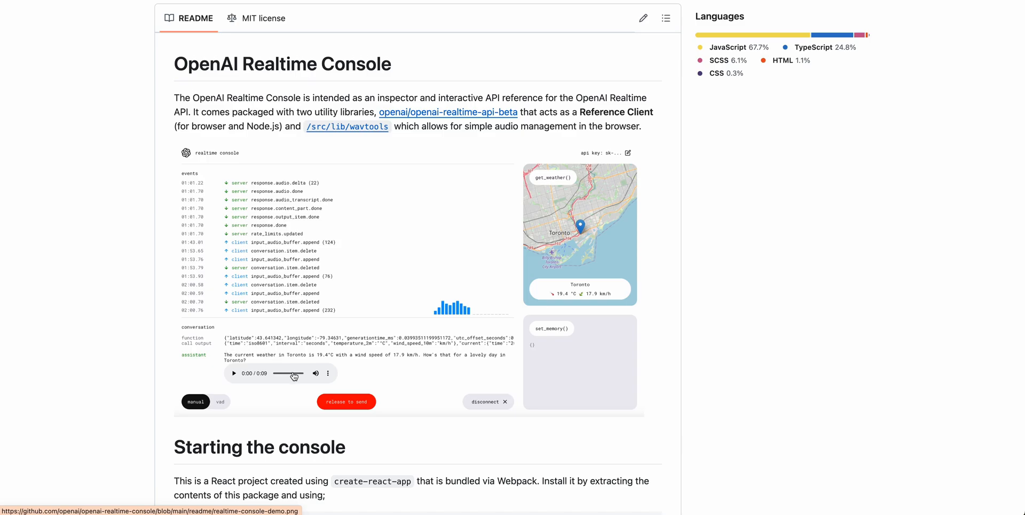
mouse_move(157, 95)
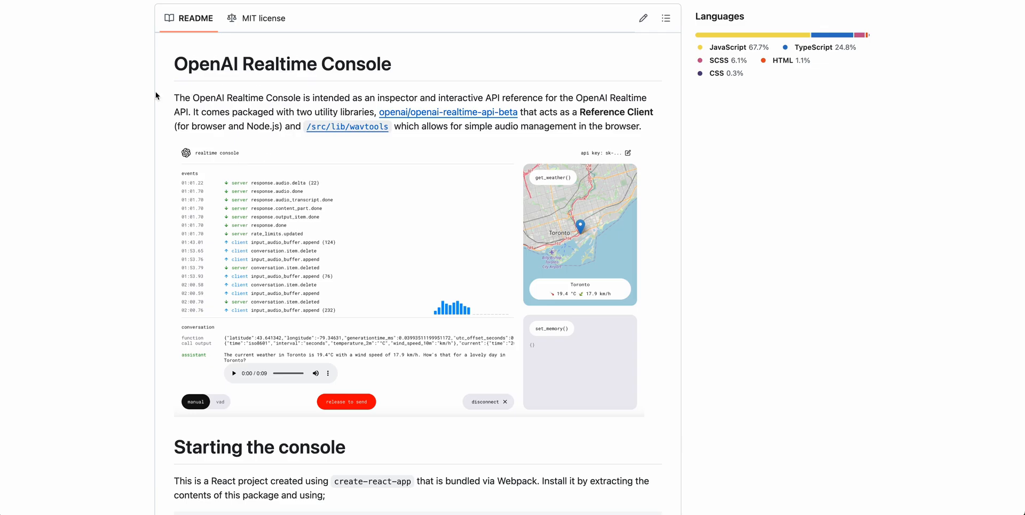
mouse_move(157, 95)
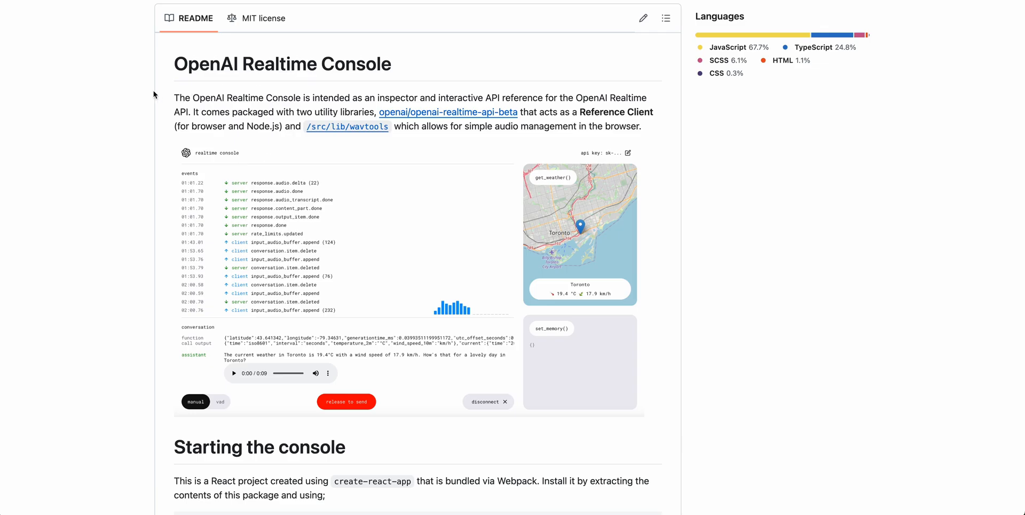